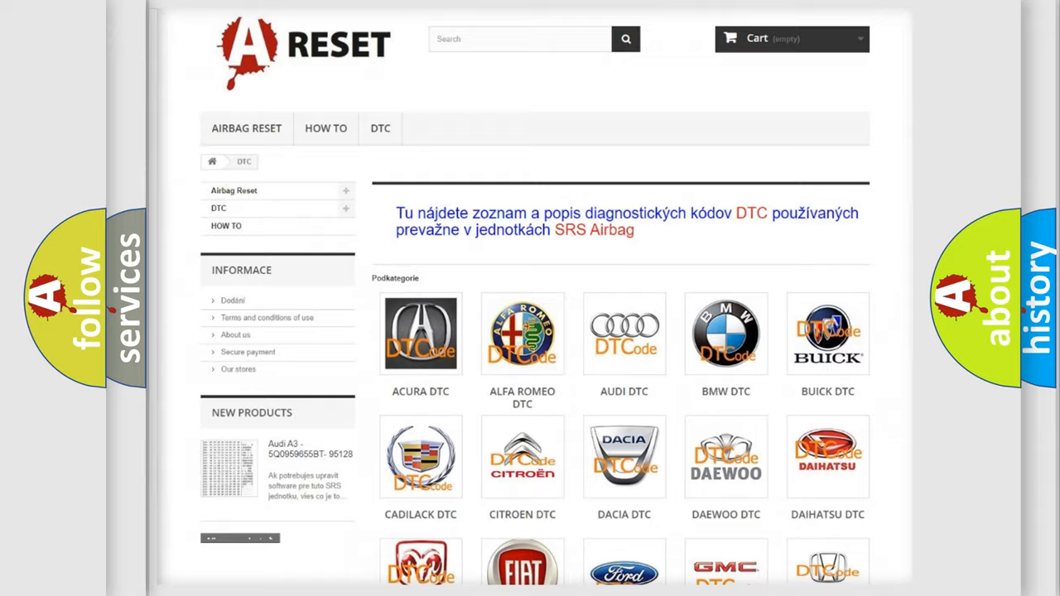
Step: Open the Jeep DTC tile and scroll through its trouble code subcategories and back up
scroll("down", 3)
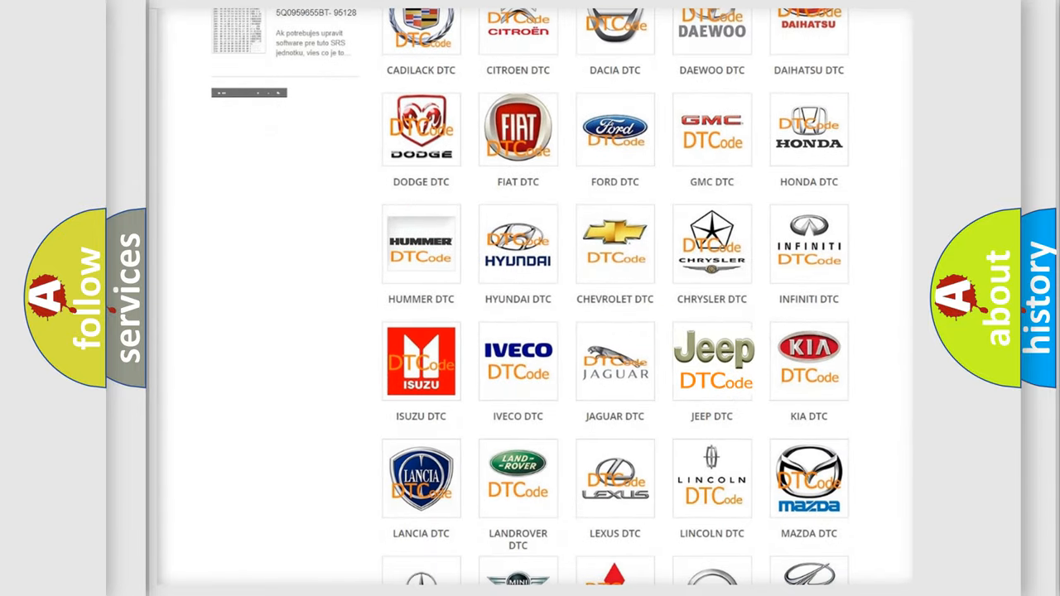
left_click(712, 361)
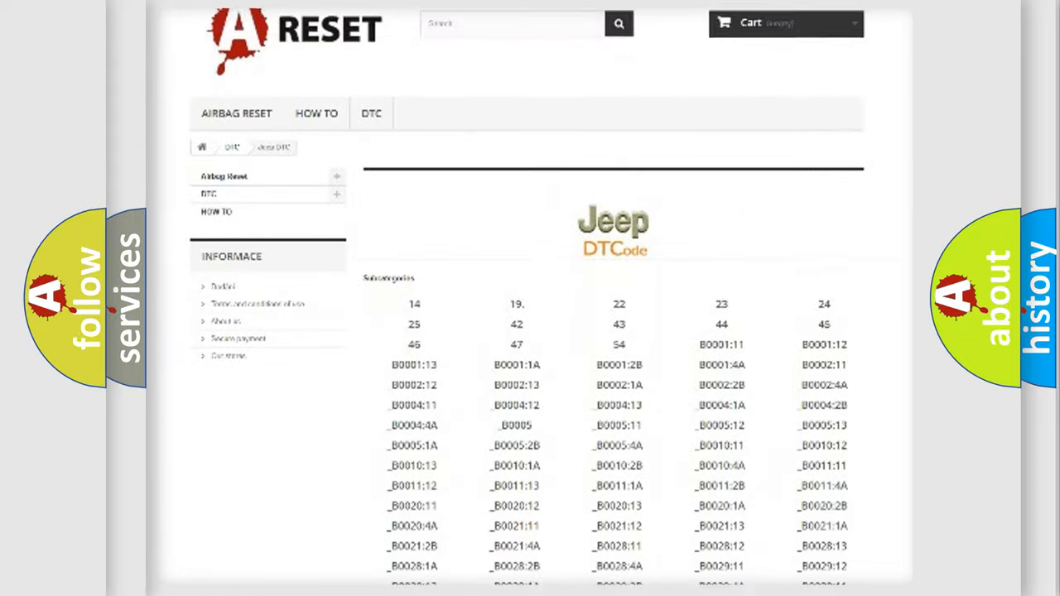
scroll("down", 3)
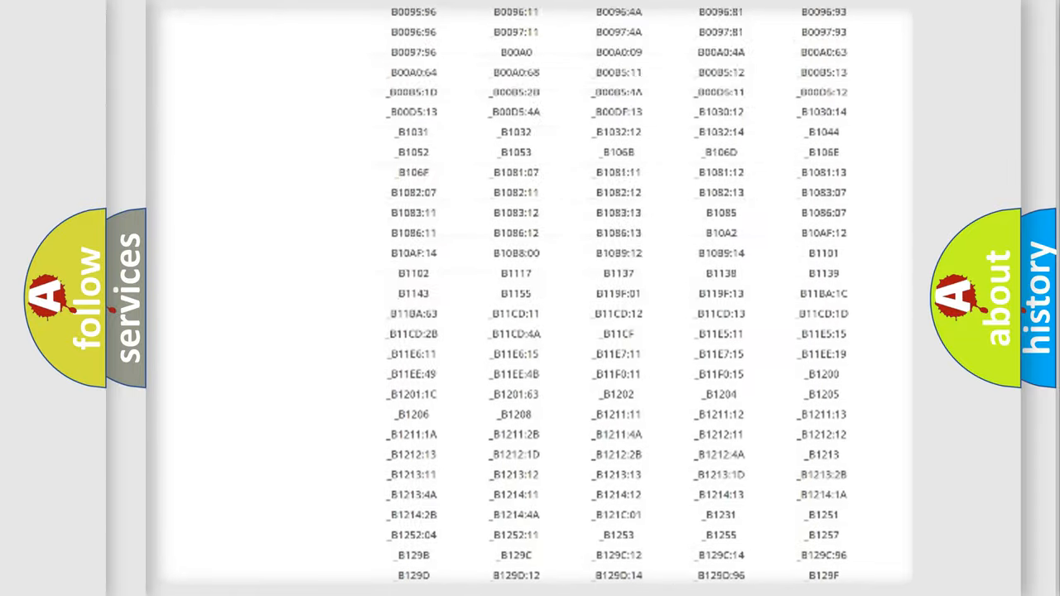
scroll("up", 3)
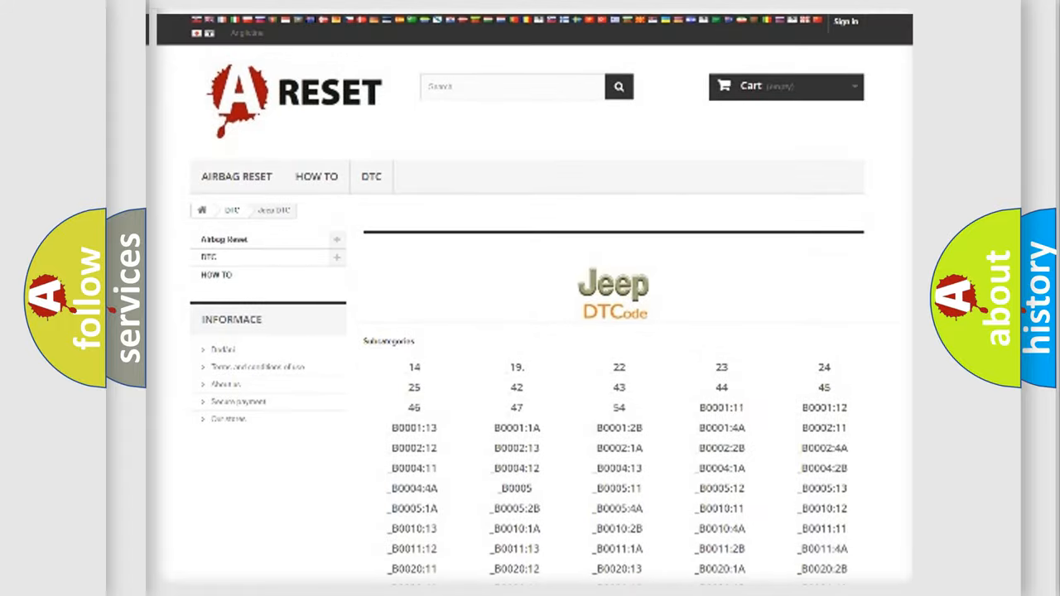